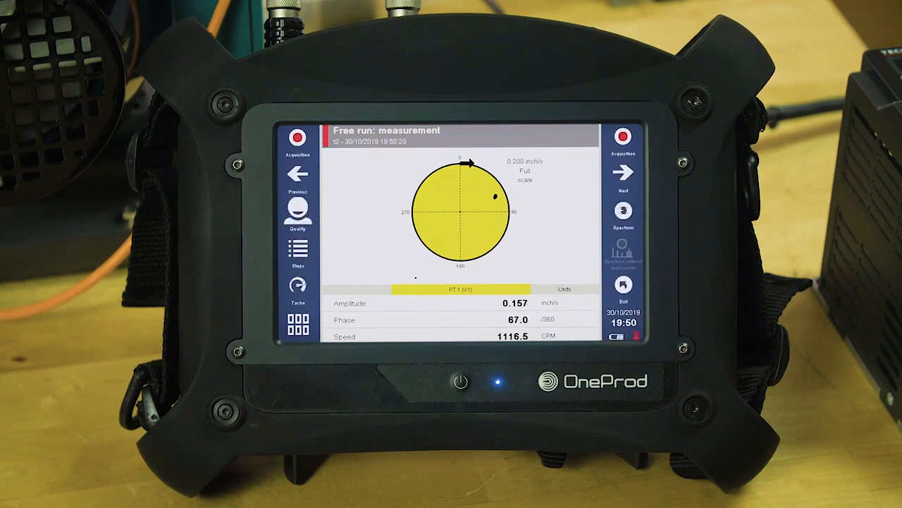
Accept the free-run reading (0.157, 67°, 1116.5 CPM) and advance to Trial run 1 definition.
{"action": "left_click", "coordinate": [622, 172]}
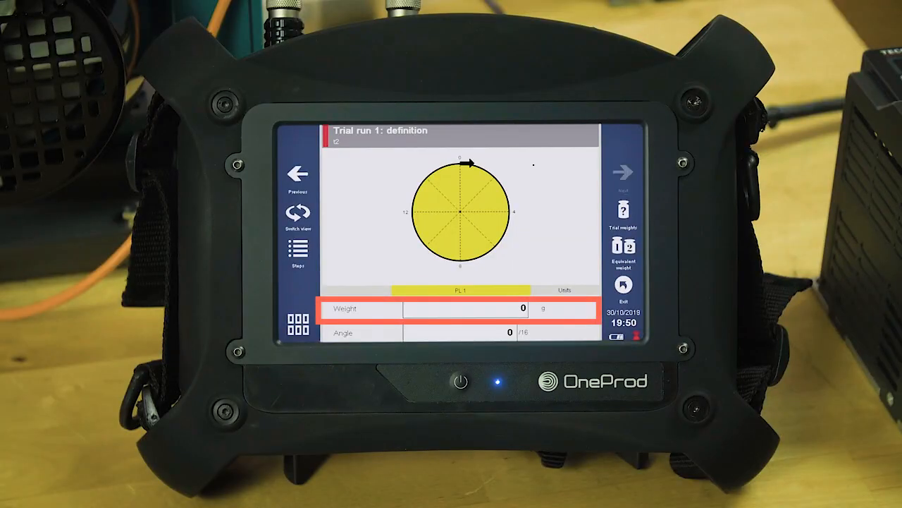
Enter trial weight 4.30 g at angle position 6 and advance to the trial run measurement.
{"action": "left_click", "coordinate": [465, 308]}
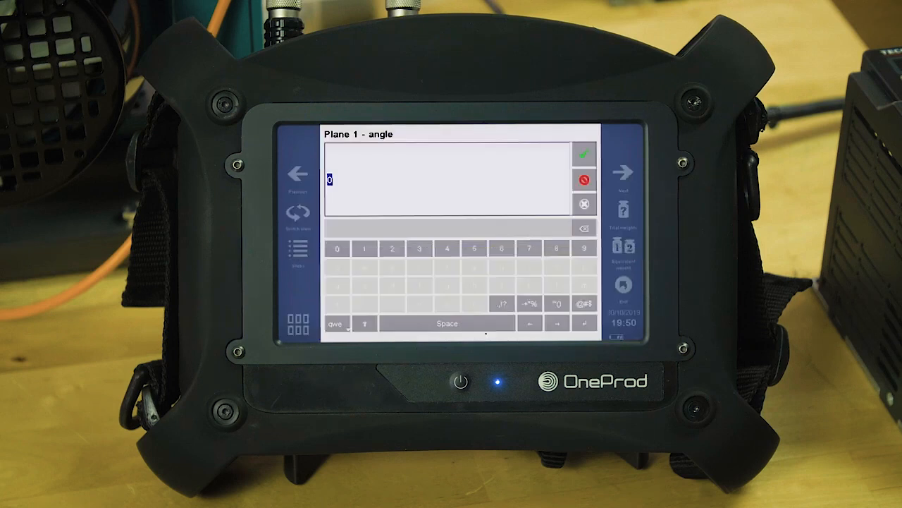
{"action": "left_click", "coordinate": [502, 248]}
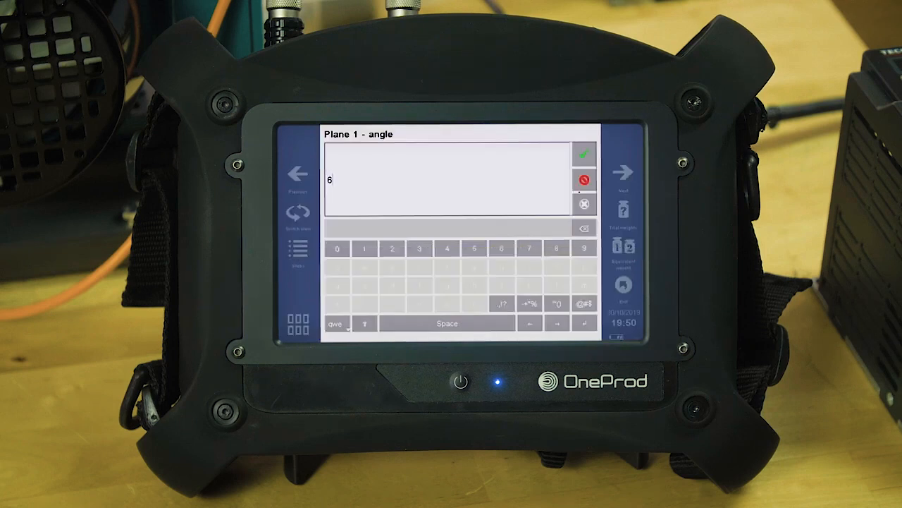
{"action": "left_click", "coordinate": [584, 153]}
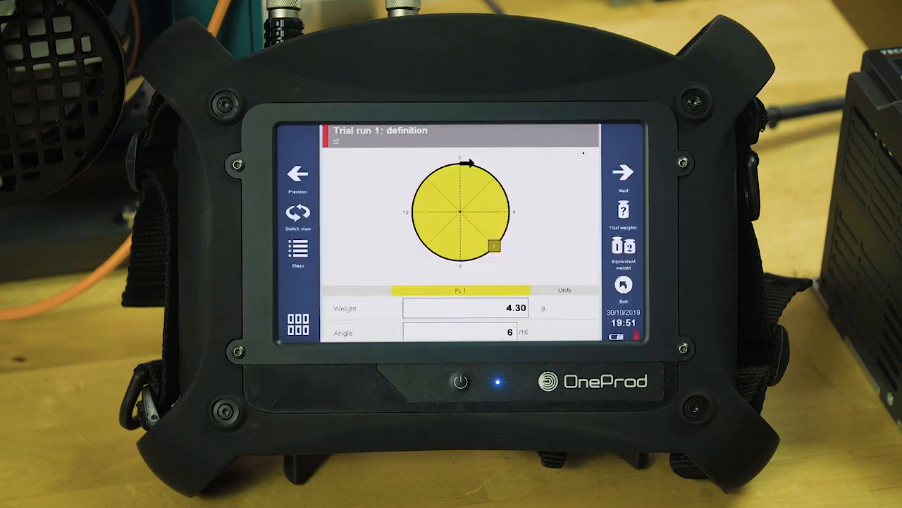
{"action": "left_click", "coordinate": [623, 172]}
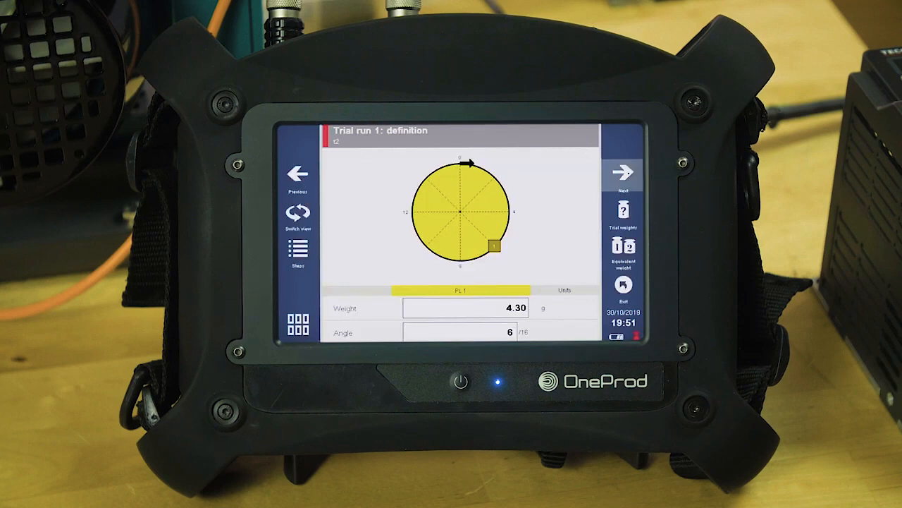
Acquire trial run 1 (0.064, 74.9°, 1115.6 CPM) and accept it to reach the balancing weight.
{"action": "left_click", "coordinate": [623, 174]}
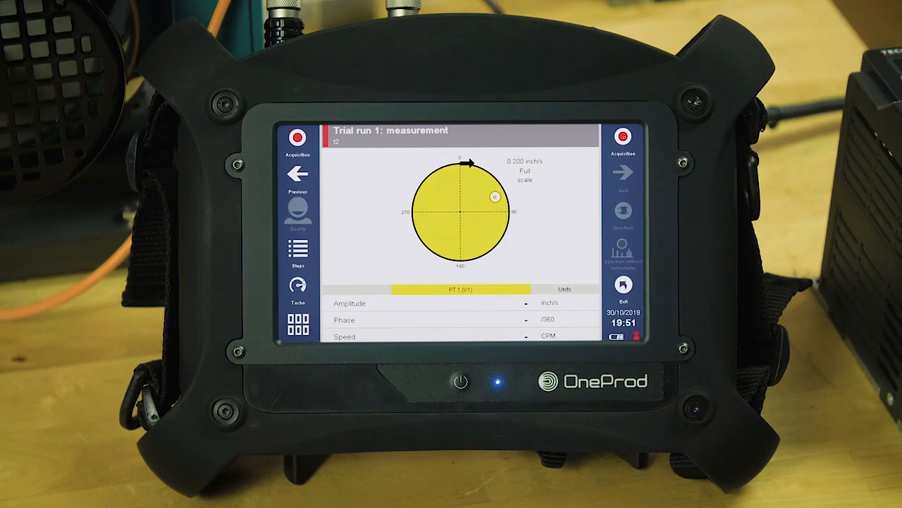
{"action": "left_click", "coordinate": [297, 138]}
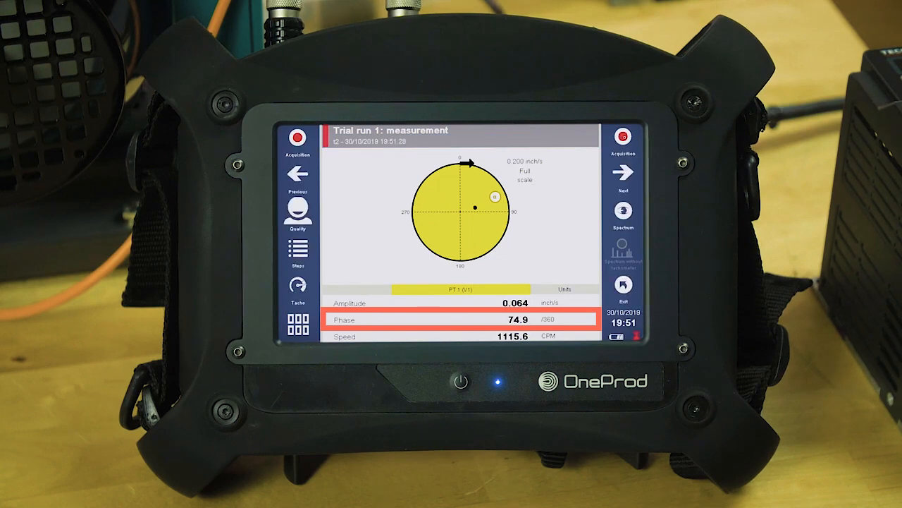
{"action": "left_click", "coordinate": [622, 172]}
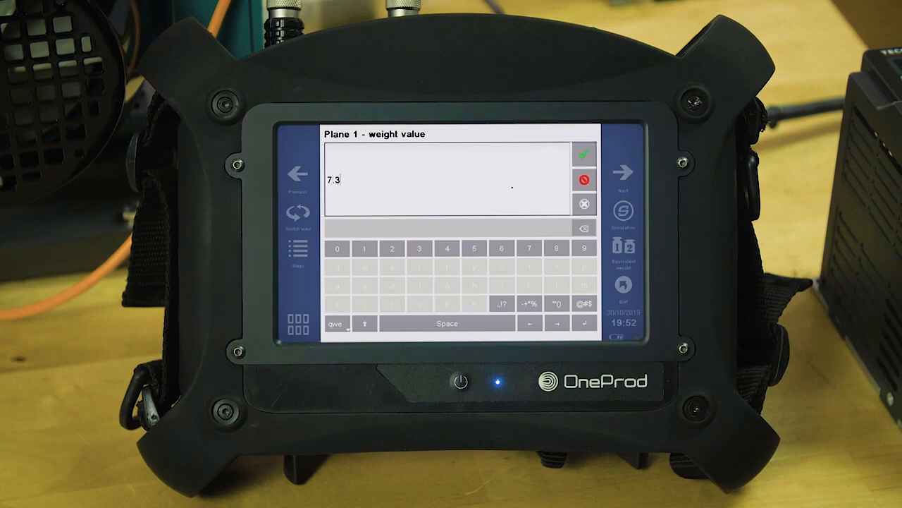
Confirm balancing weight 7.30 g at angle position 6 and advance to the balancing run measurement.
{"action": "left_click", "coordinate": [584, 154]}
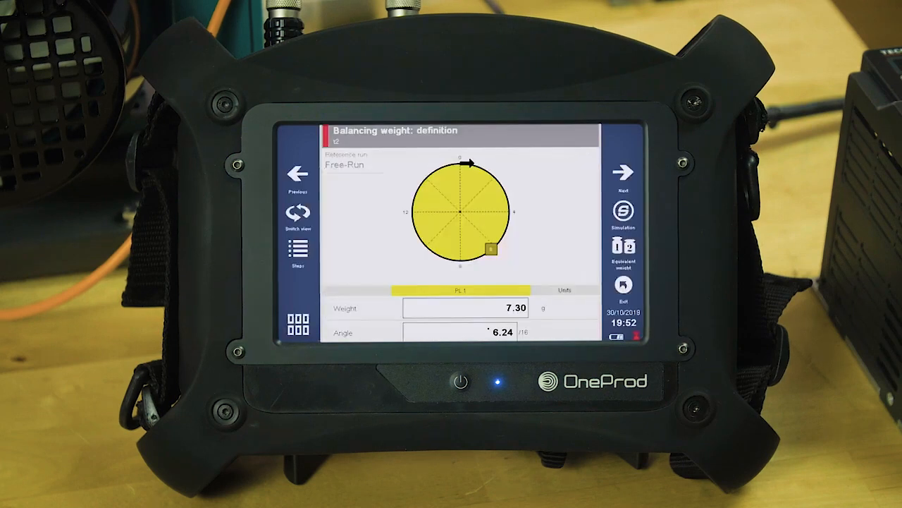
{"action": "left_click", "coordinate": [463, 332]}
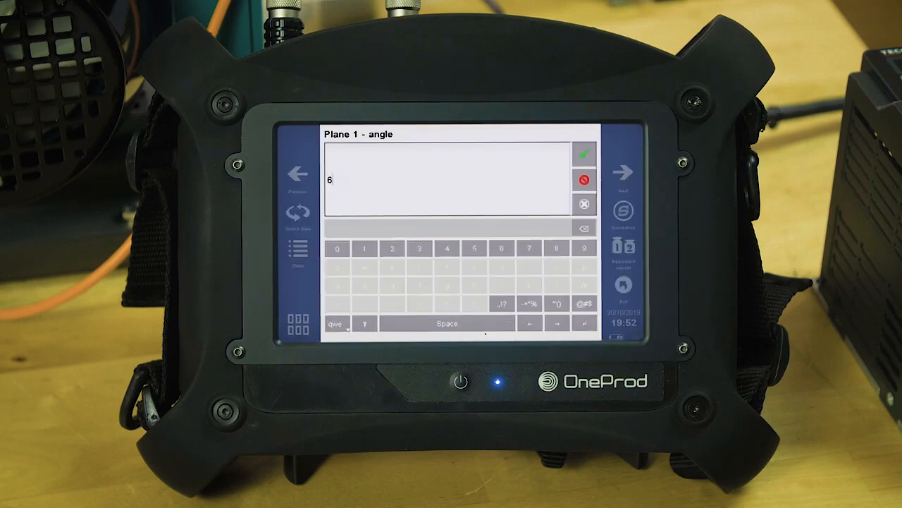
{"action": "left_click", "coordinate": [585, 154]}
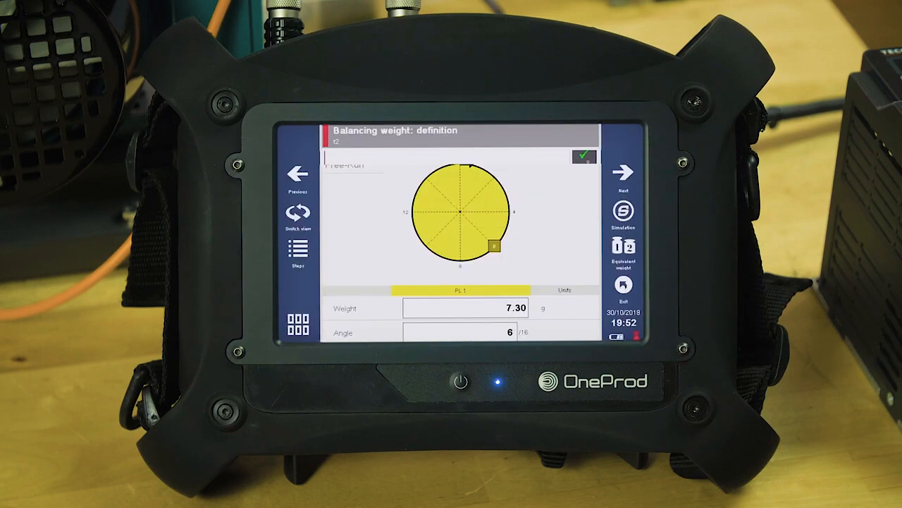
{"action": "left_click", "coordinate": [623, 172]}
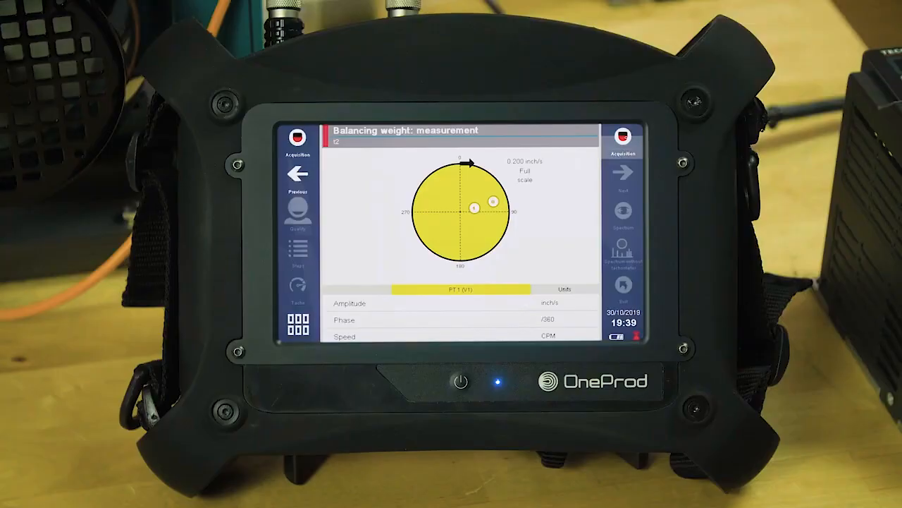
Acquire the balancing run, leading to a trim run proposing 1.02 g at 4.57.
{"action": "left_click", "coordinate": [297, 141]}
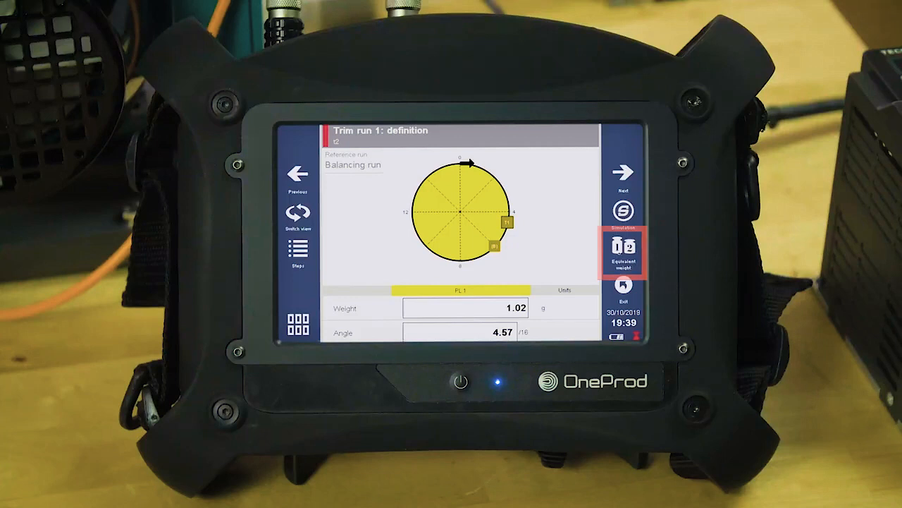
Use Equivalent weight with Split to get 0.451 g at position 4 and 0.584 g at position 5.
{"action": "left_click", "coordinate": [622, 253]}
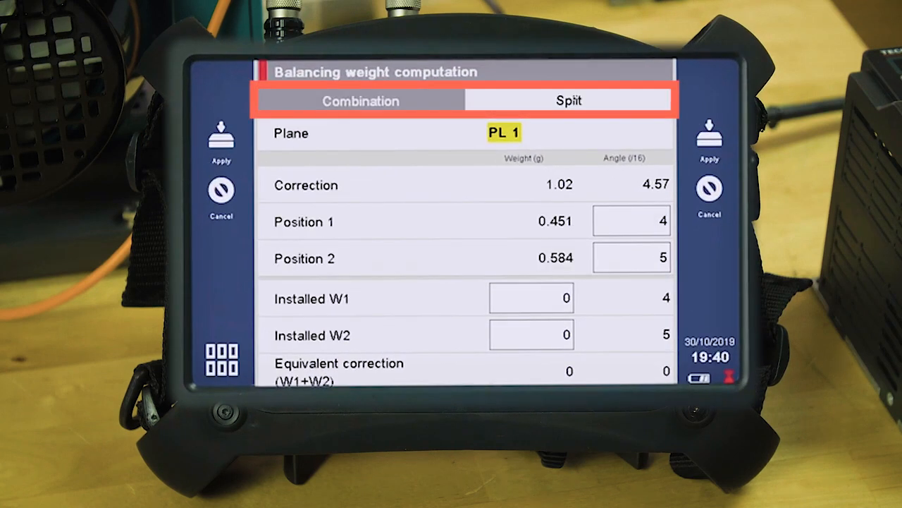
{"action": "left_click", "coordinate": [361, 100]}
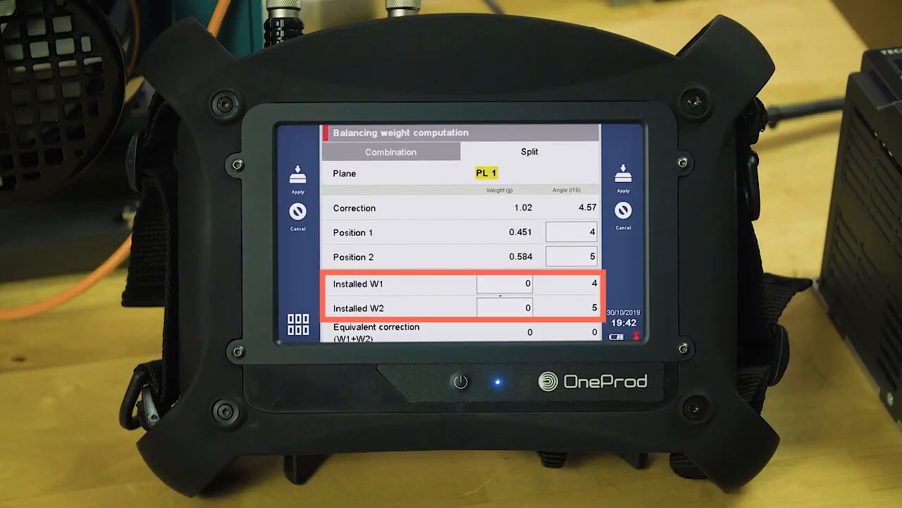
Set the installed split weight to 0.5 g, giving an equivalent 0.981 g at 4.50.
{"action": "left_click", "coordinate": [505, 282]}
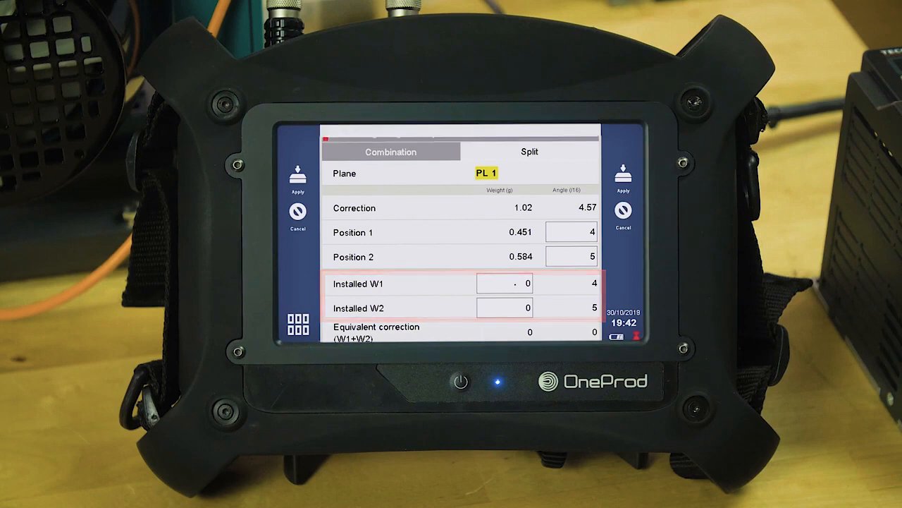
{"action": "left_click", "coordinate": [505, 282]}
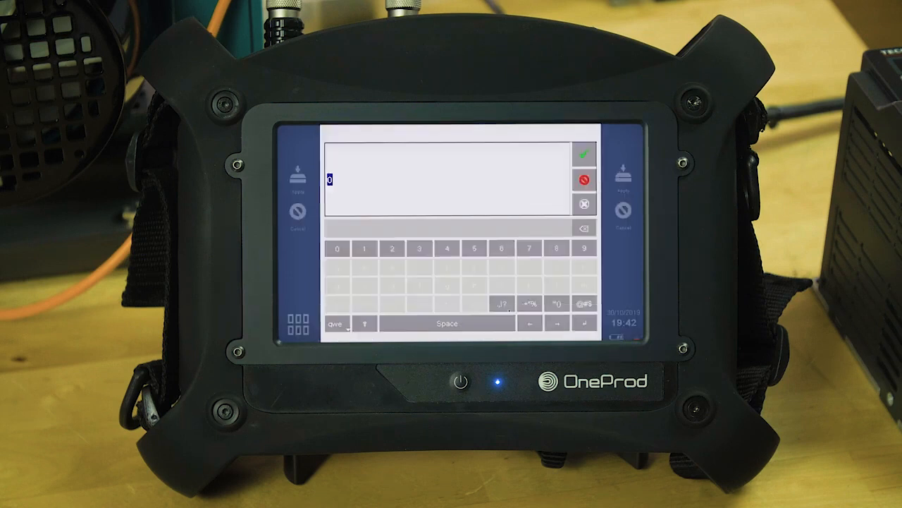
{"action": "left_click", "coordinate": [474, 248]}
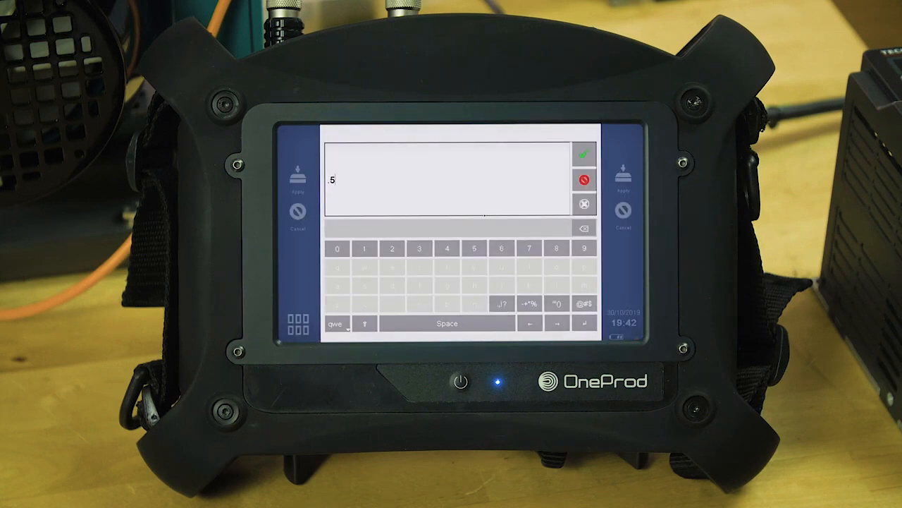
{"action": "left_click", "coordinate": [583, 154]}
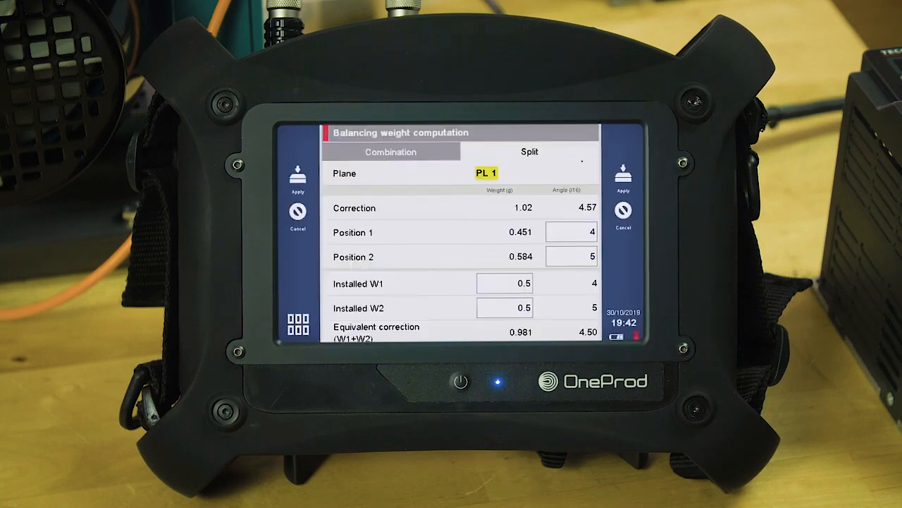